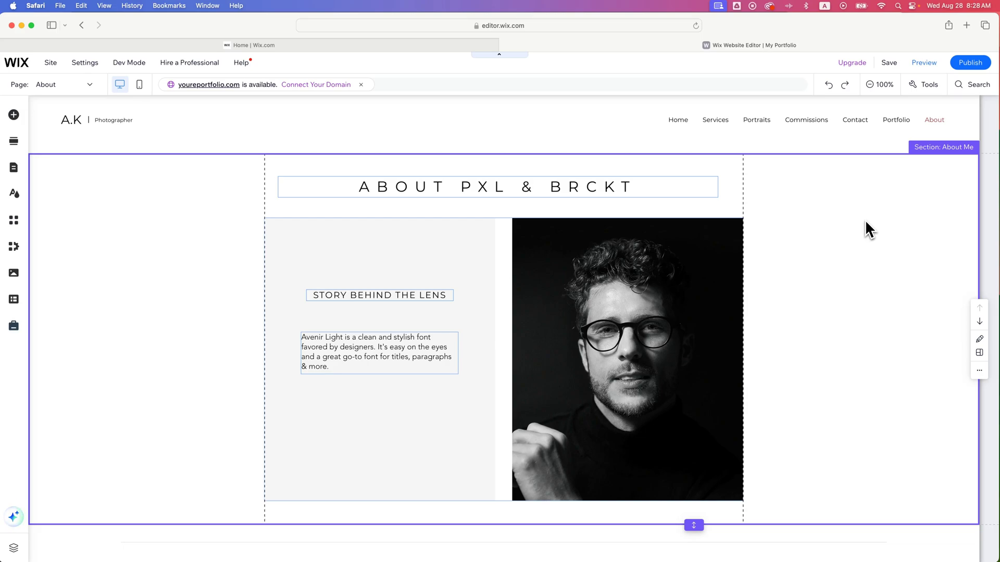
- Scroll the About page down until the Experience section with its recognition and exhibitions lists is in view
{"action": "scroll", "scroll_direction": "down", "scroll_amount": 3}
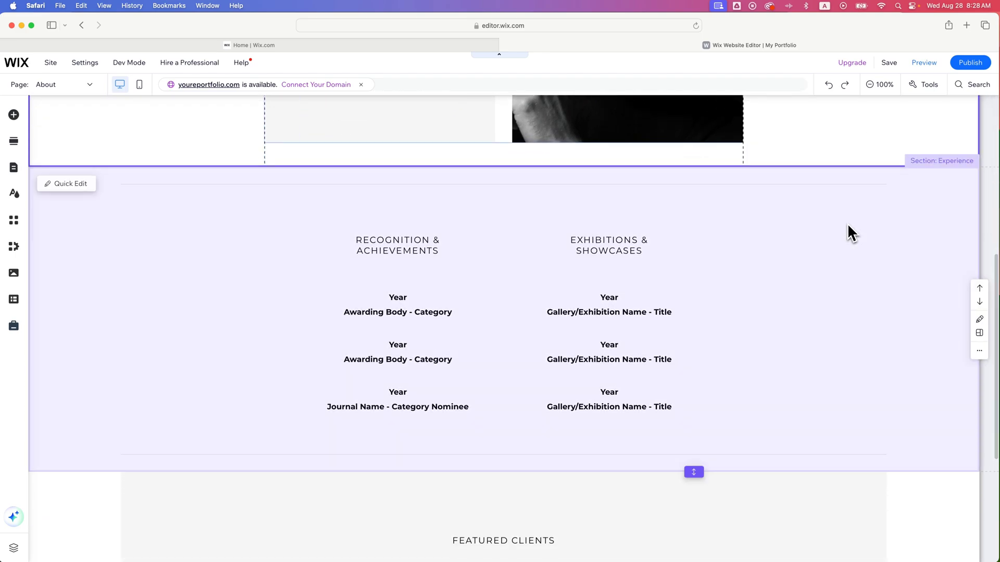
{"action": "mouse_move", "coordinate": [861, 234]}
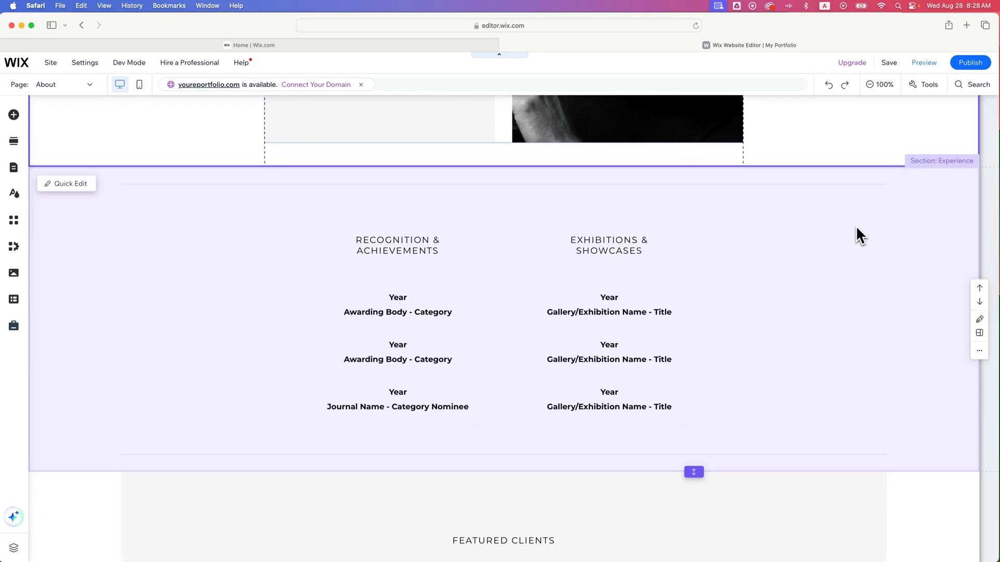
{"action": "mouse_move", "coordinate": [862, 327]}
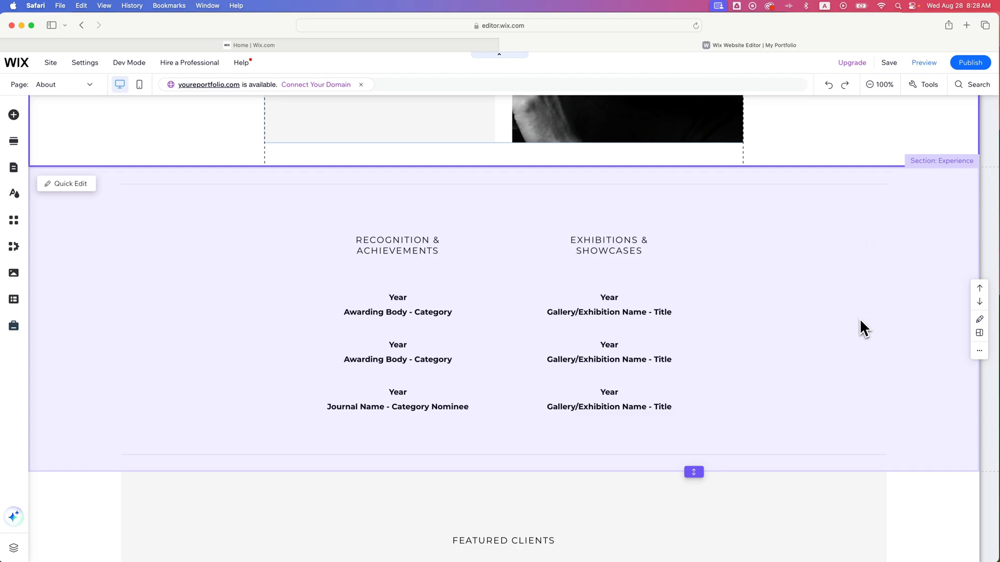
{"action": "mouse_move", "coordinate": [887, 315]}
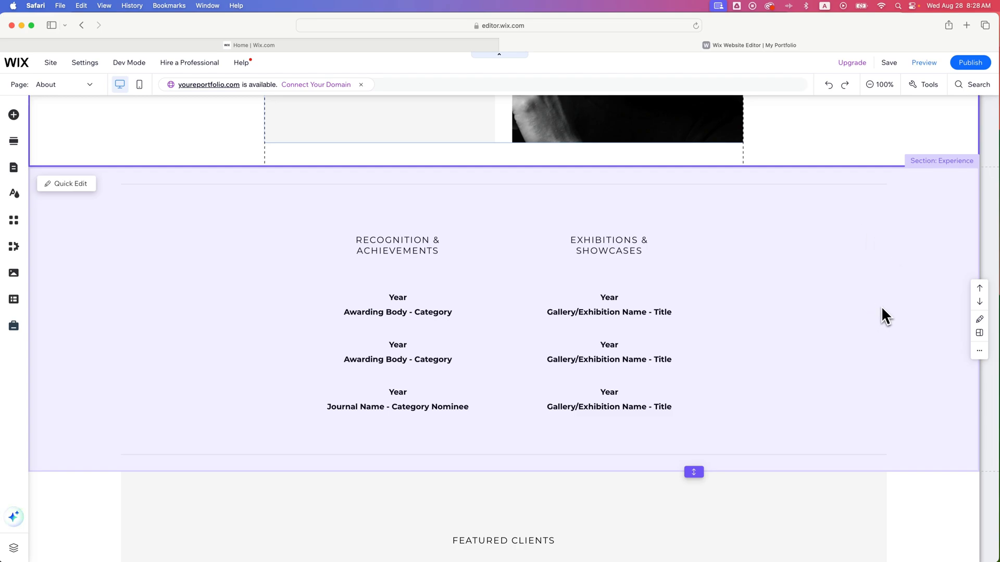
{"action": "mouse_move", "coordinate": [717, 277]}
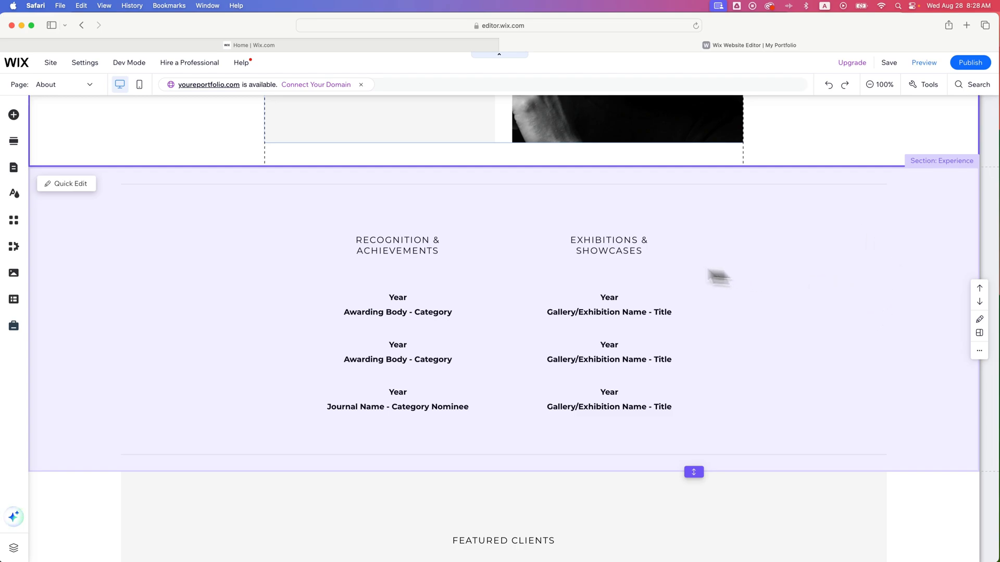
{"action": "mouse_move", "coordinate": [115, 440]}
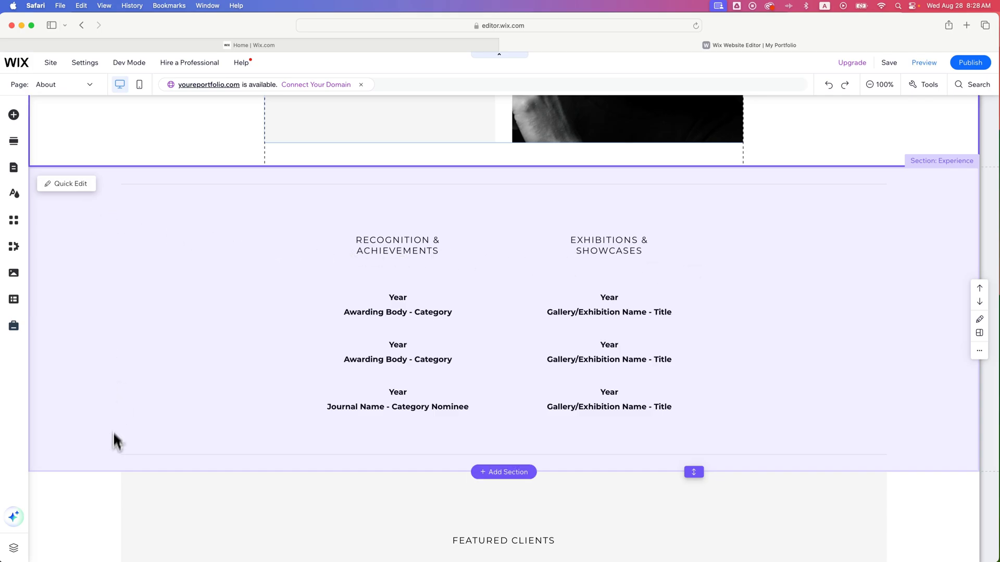
{"action": "mouse_move", "coordinate": [114, 228]}
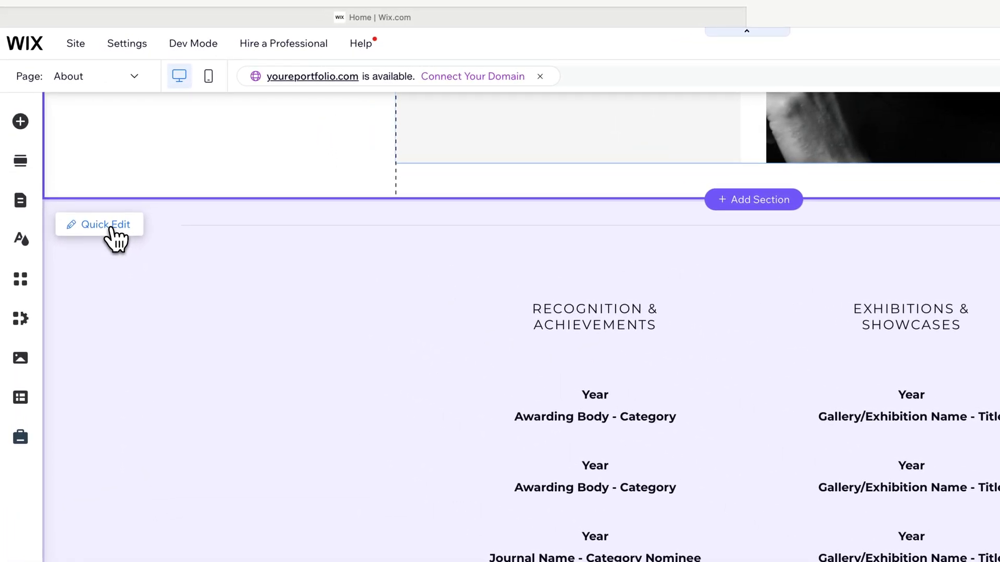
- Apply the pastel green-orange gradient from Selected backgrounds as the Experience section background via Quick Edit
{"action": "left_click", "coordinate": [106, 225]}
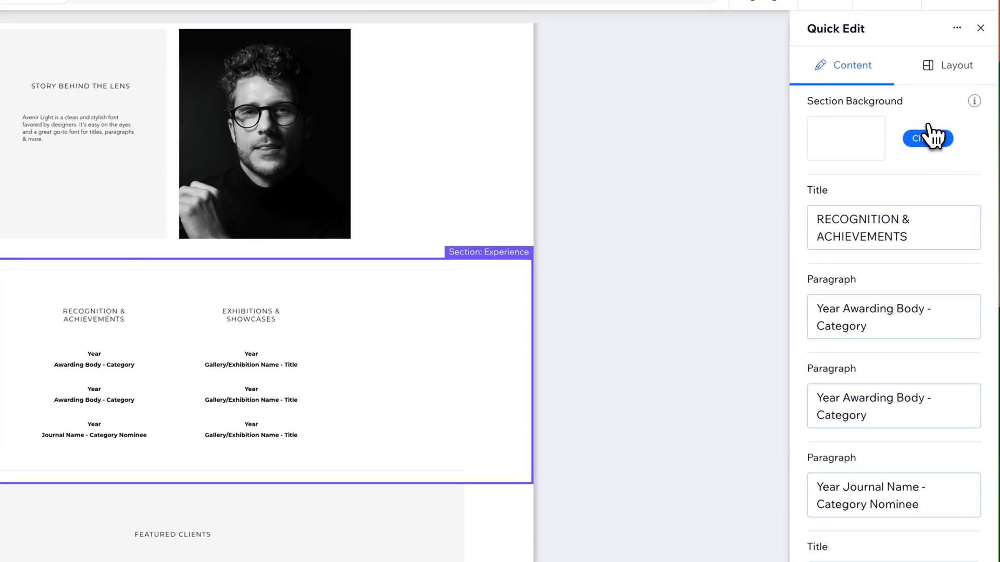
{"action": "left_click", "coordinate": [924, 138]}
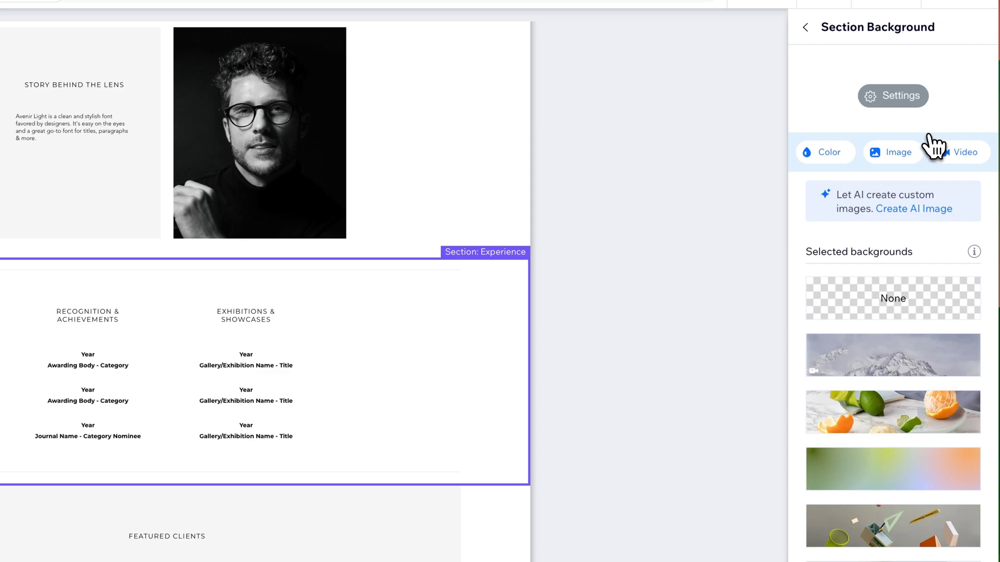
{"action": "mouse_move", "coordinate": [898, 338]}
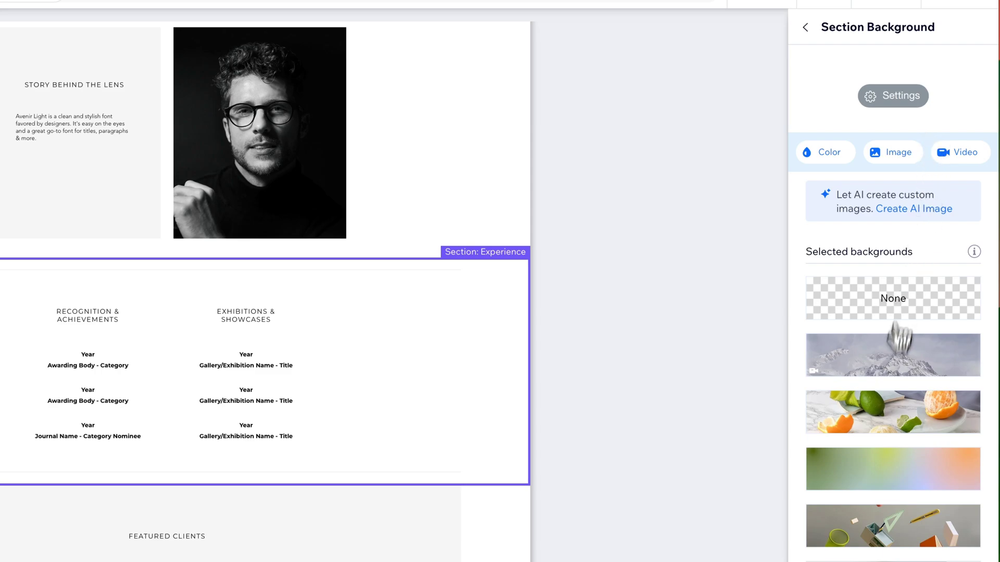
{"action": "mouse_move", "coordinate": [893, 471]}
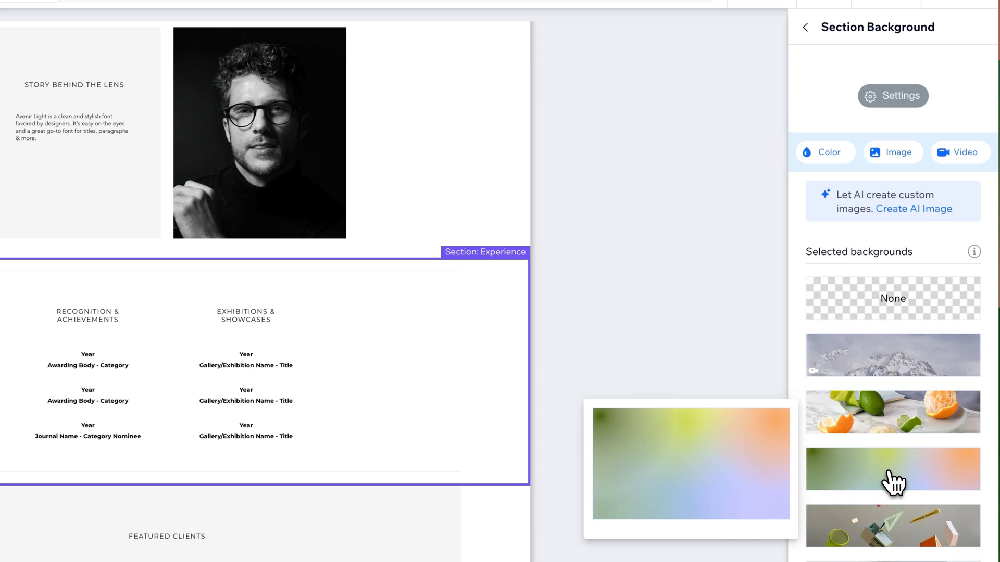
{"action": "mouse_move", "coordinate": [892, 434]}
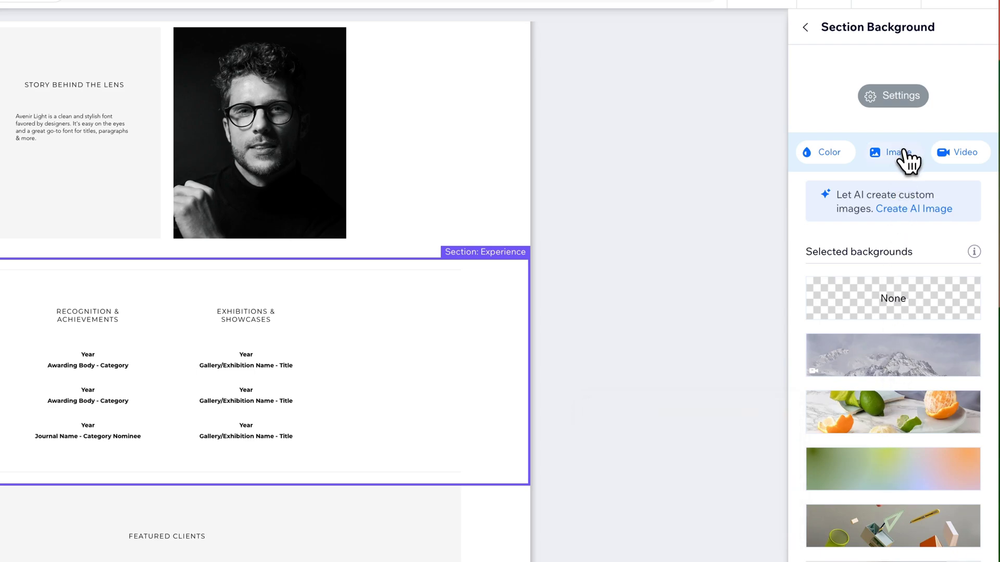
{"action": "left_click", "coordinate": [892, 468]}
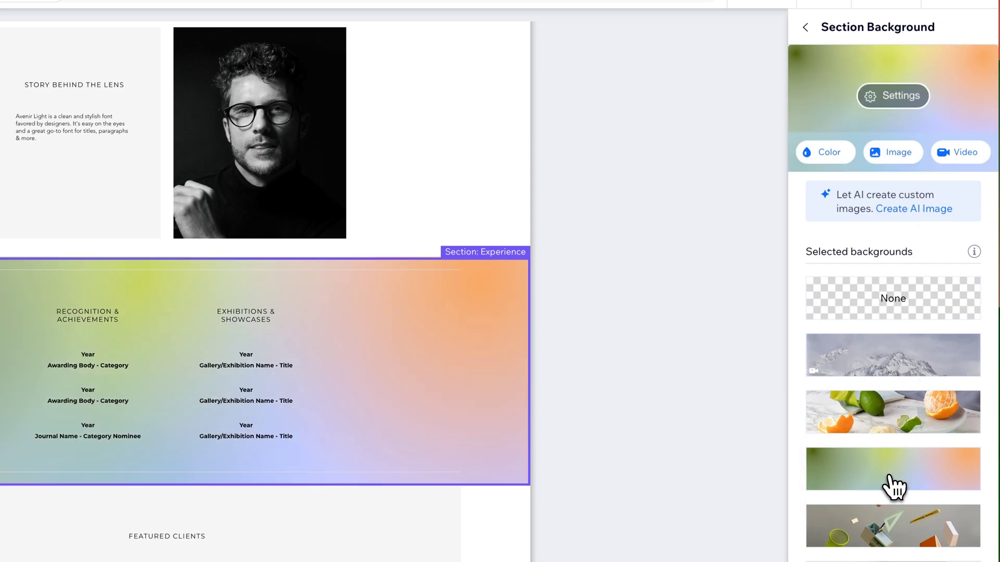
{"action": "mouse_move", "coordinate": [892, 395]}
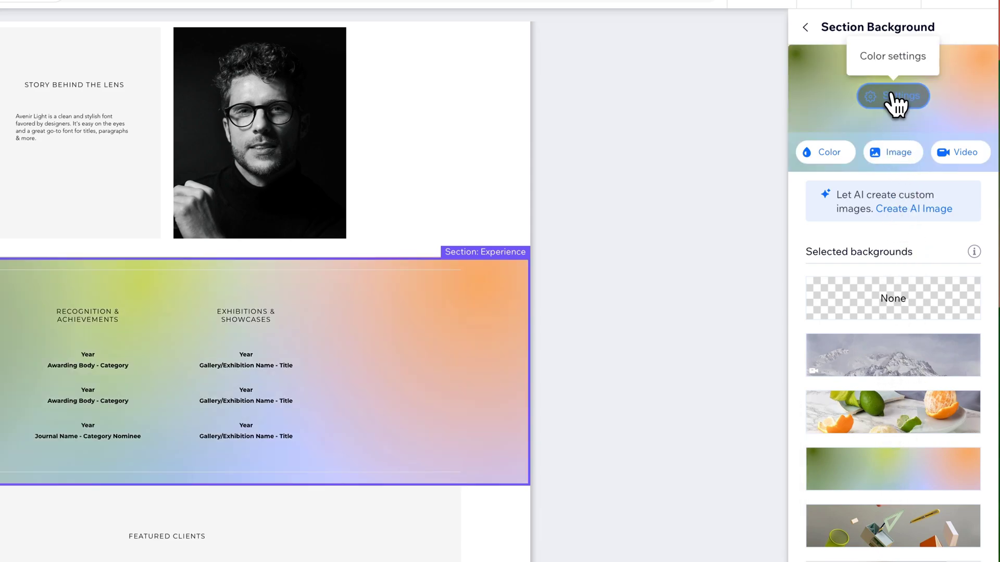
- Lower the Experience section's gradient background opacity to 28% in the background settings
{"action": "left_click", "coordinate": [893, 95]}
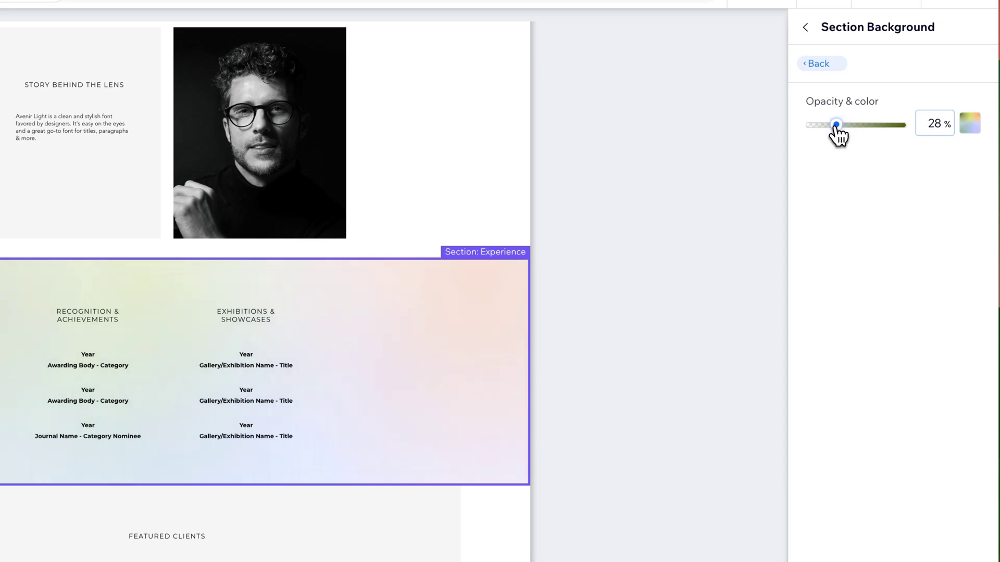
{"action": "mouse_move", "coordinate": [837, 133]}
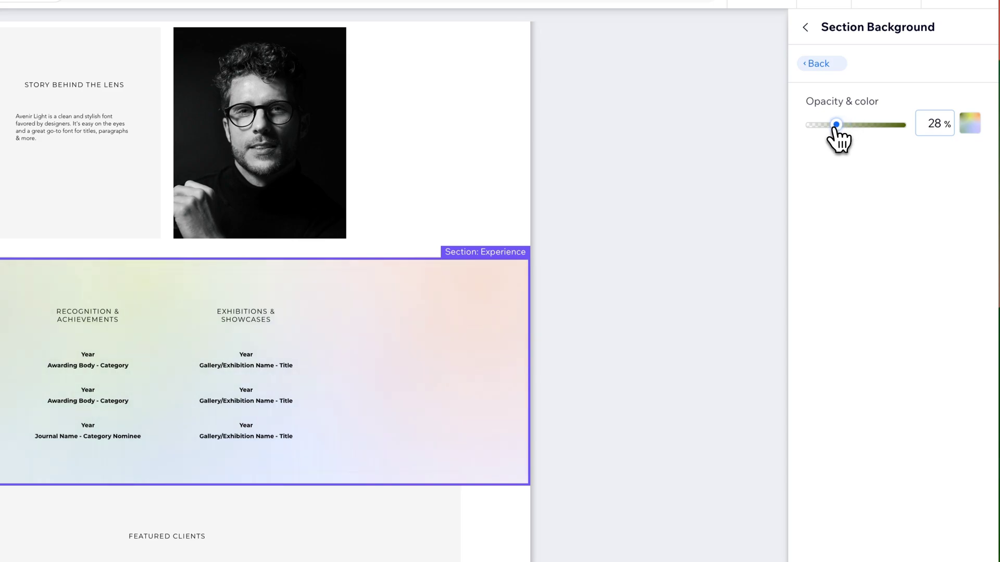
{"action": "mouse_move", "coordinate": [836, 135]}
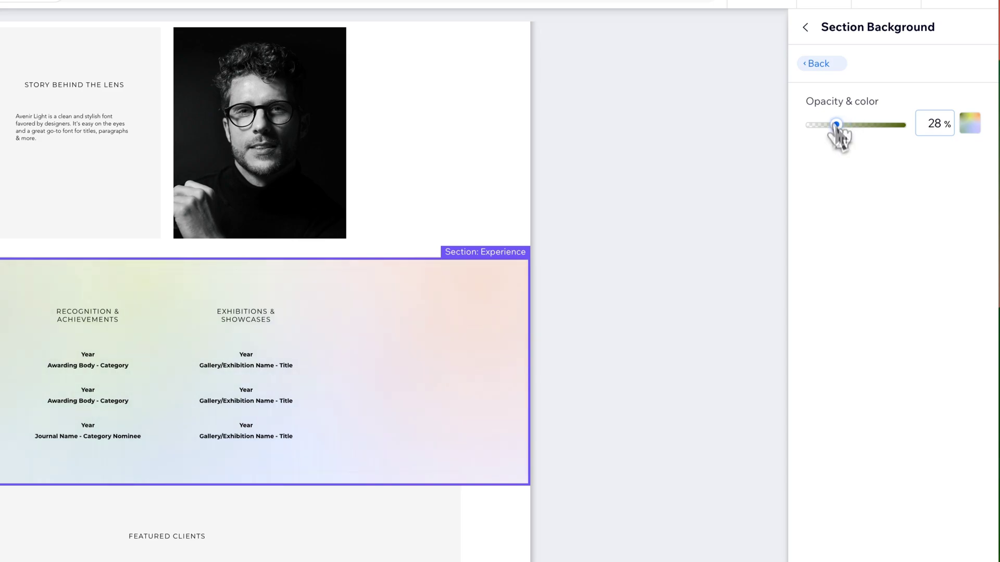
{"action": "left_click", "coordinate": [819, 63]}
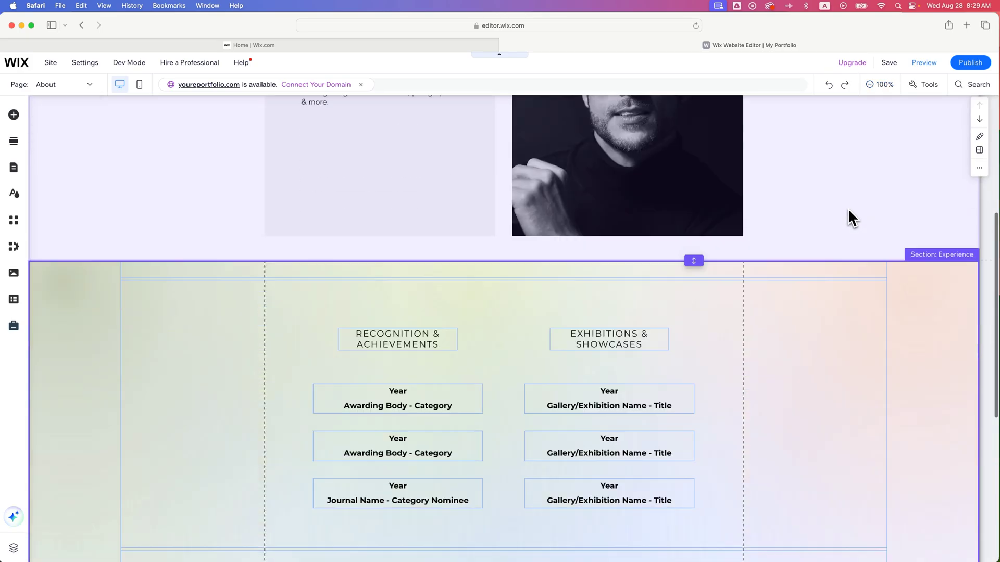
{"action": "scroll", "scroll_direction": "down", "scroll_amount": 3}
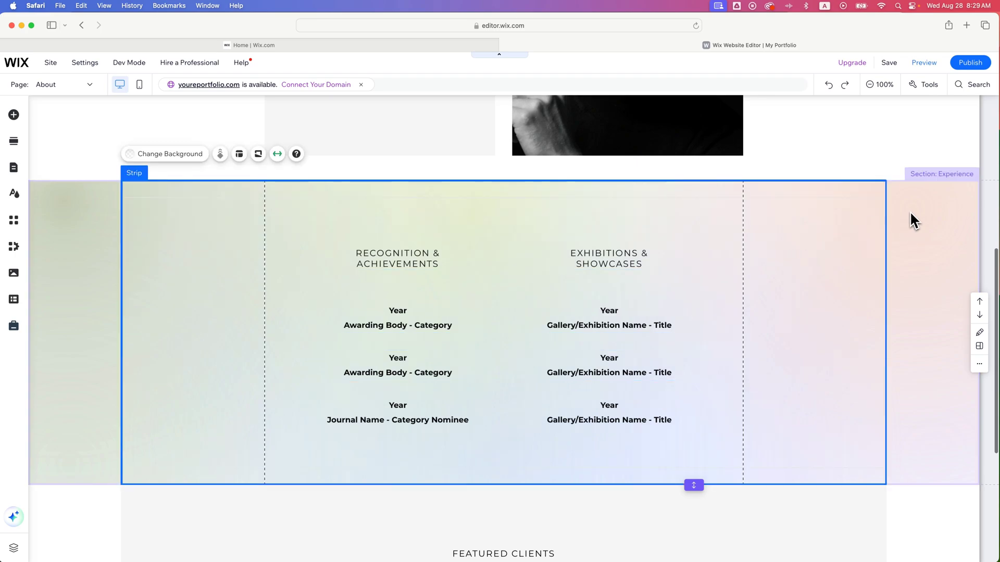
{"action": "left_click", "coordinate": [931, 216]}
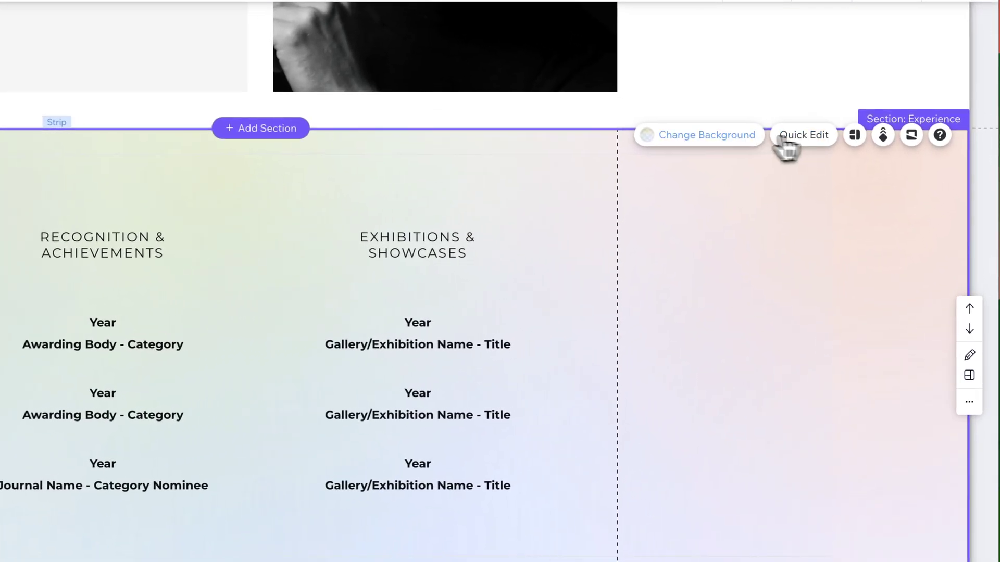
{"action": "left_click", "coordinate": [697, 134]}
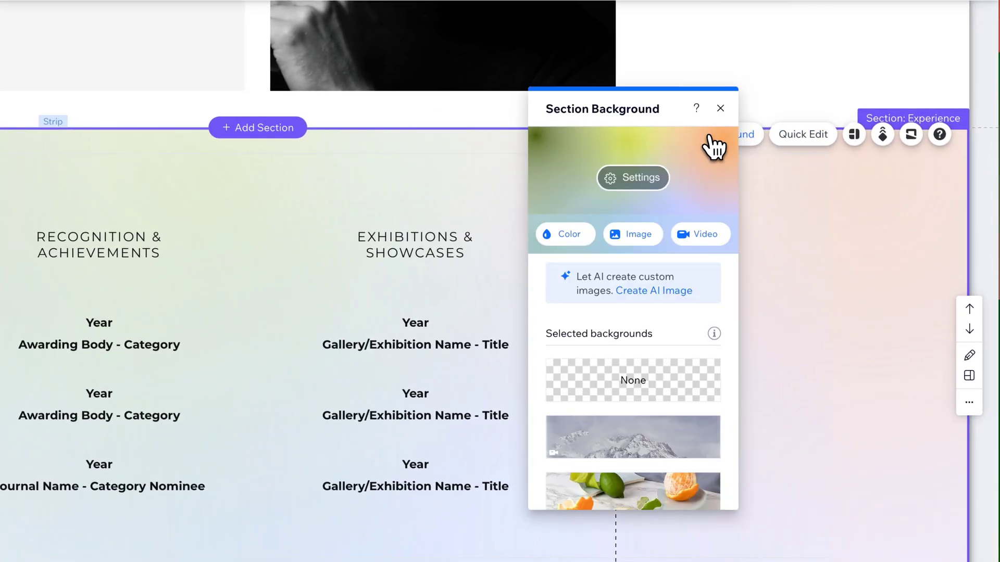
{"action": "mouse_move", "coordinate": [711, 160]}
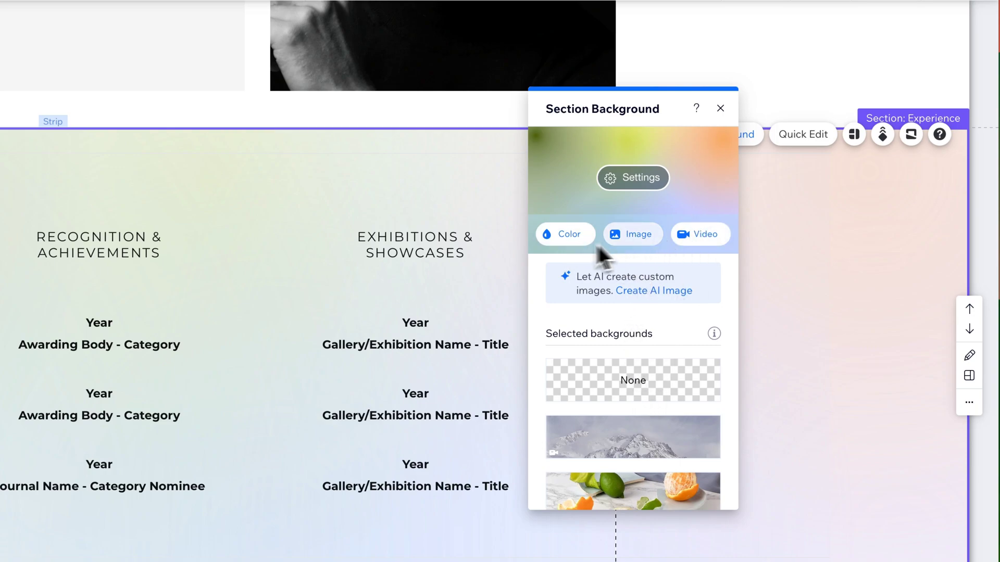
{"action": "mouse_move", "coordinate": [720, 156]}
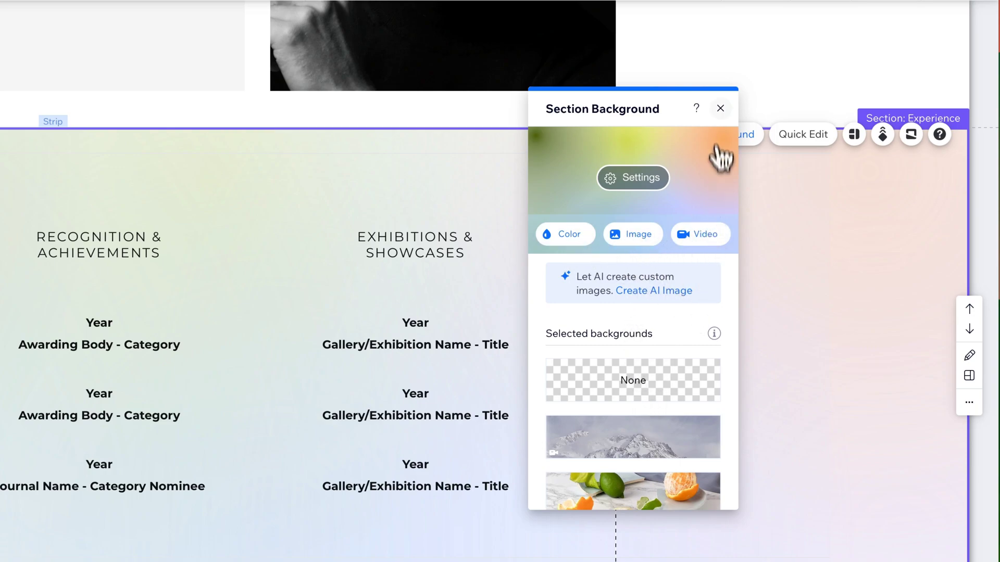
{"action": "mouse_move", "coordinate": [722, 116]}
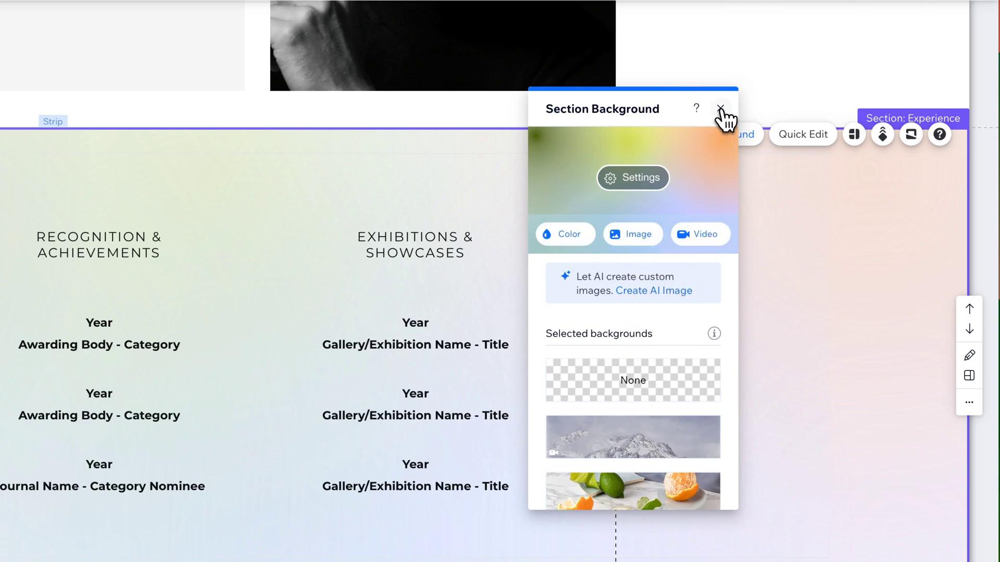
{"action": "left_click", "coordinate": [720, 109]}
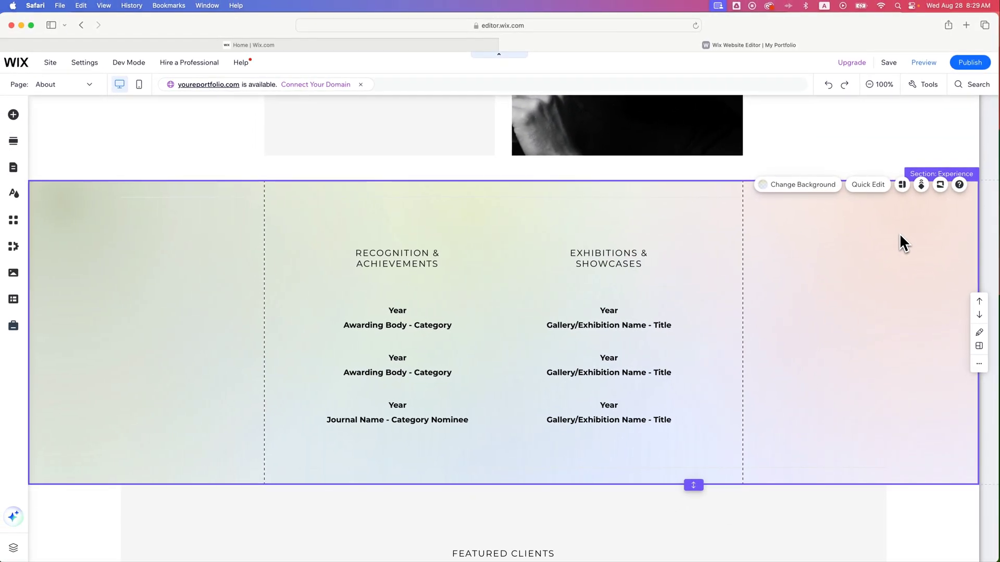